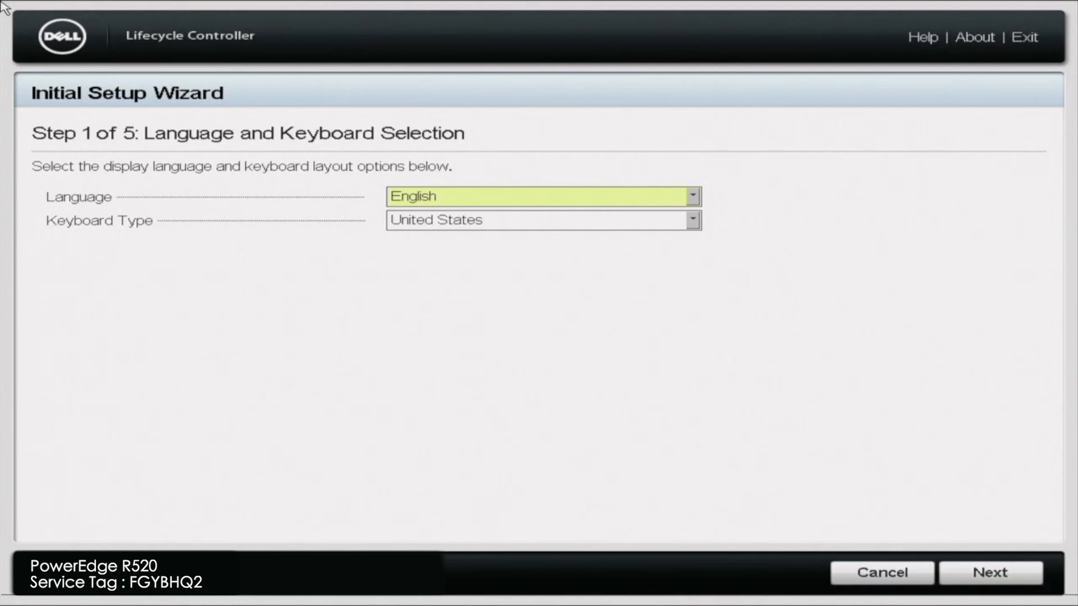
- Skip the setup wizard with F10 and start Run Hardware Diagnostics from the Hardware Diagnostics page
key(F10)
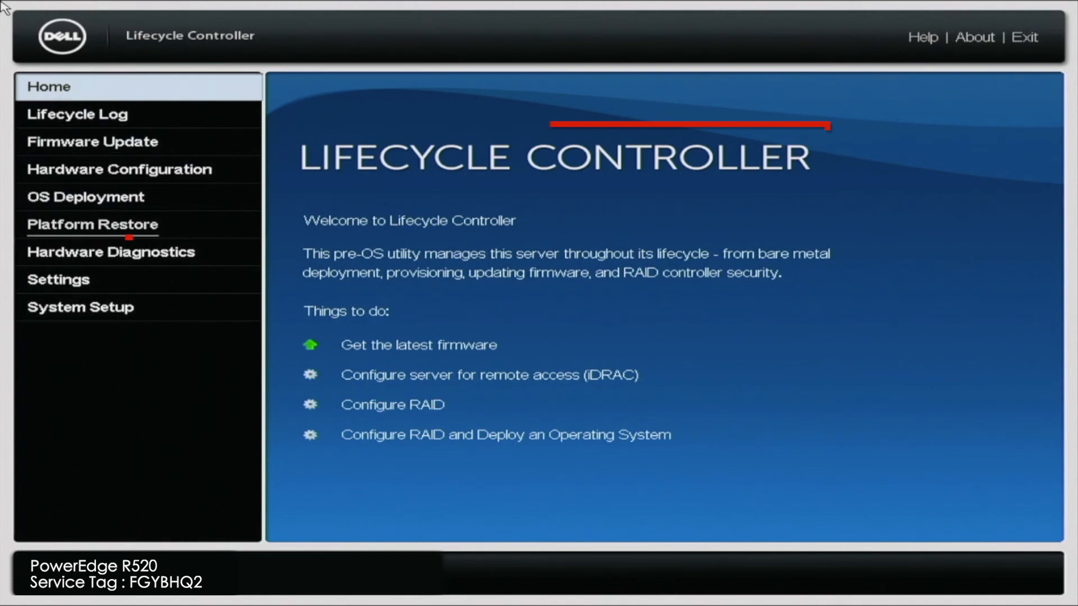
click(111, 251)
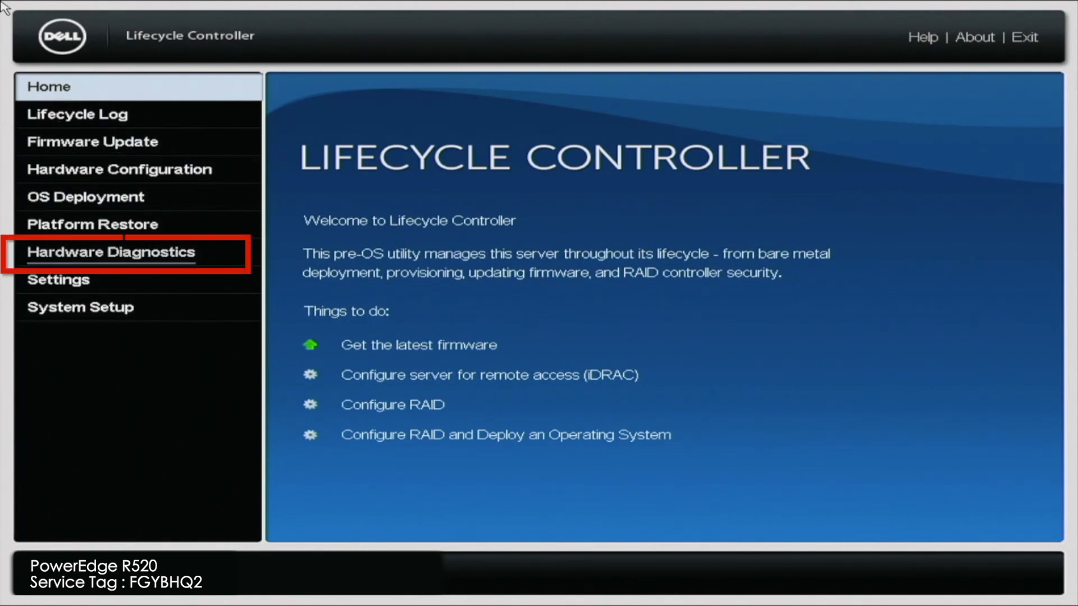
click(111, 252)
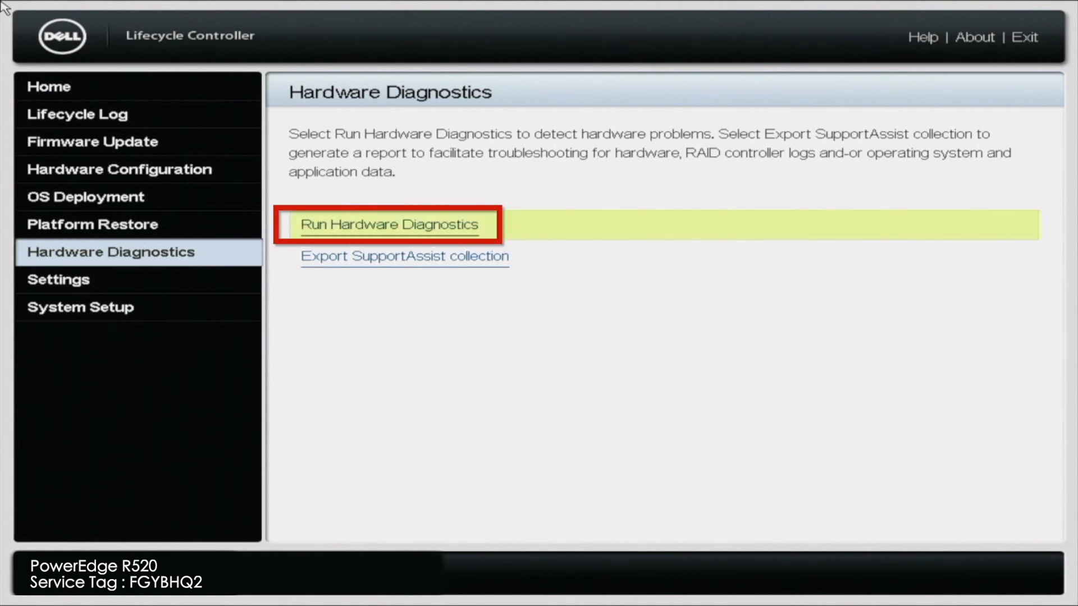
click(389, 224)
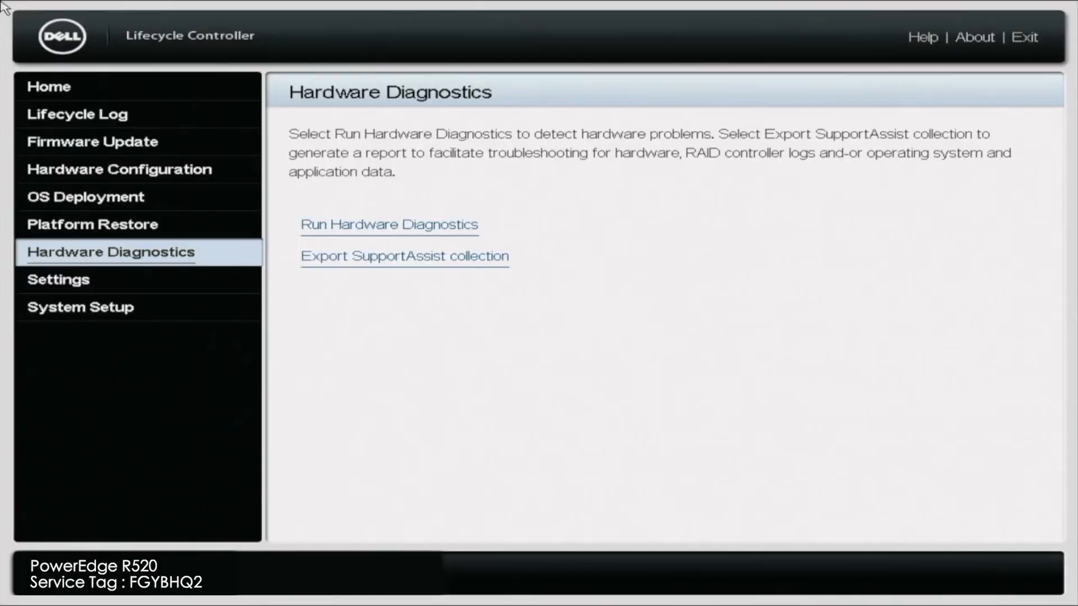
- Launch ePSA pre-boot diagnostics and let tests run to the 95% event-log alert (2000-0251)
click(389, 225)
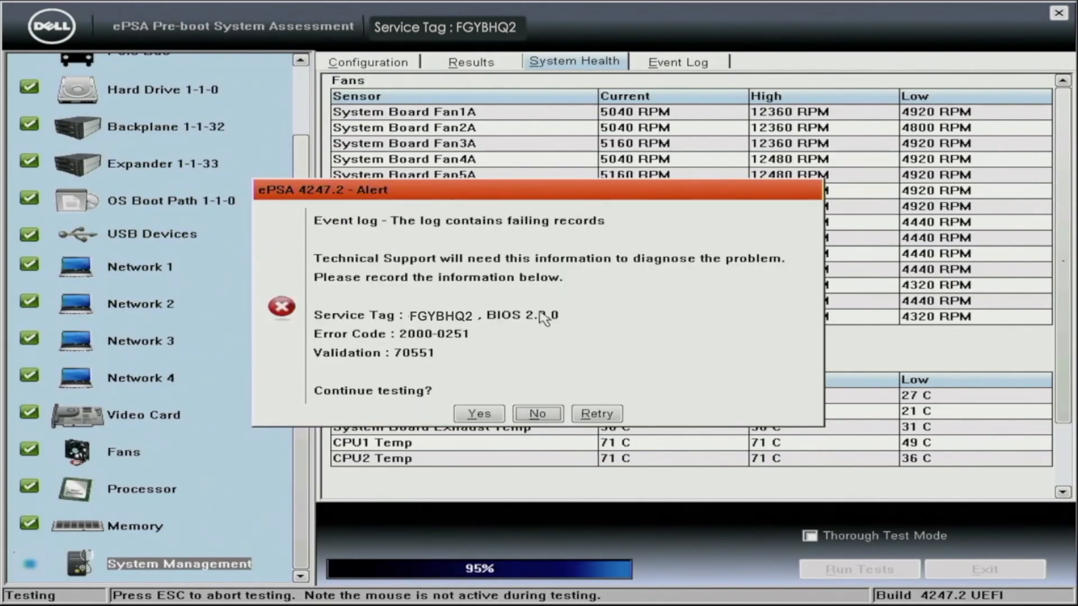
- Continue past the event-log alert, acknowledge all tests passed, and view detailed results
click(479, 413)
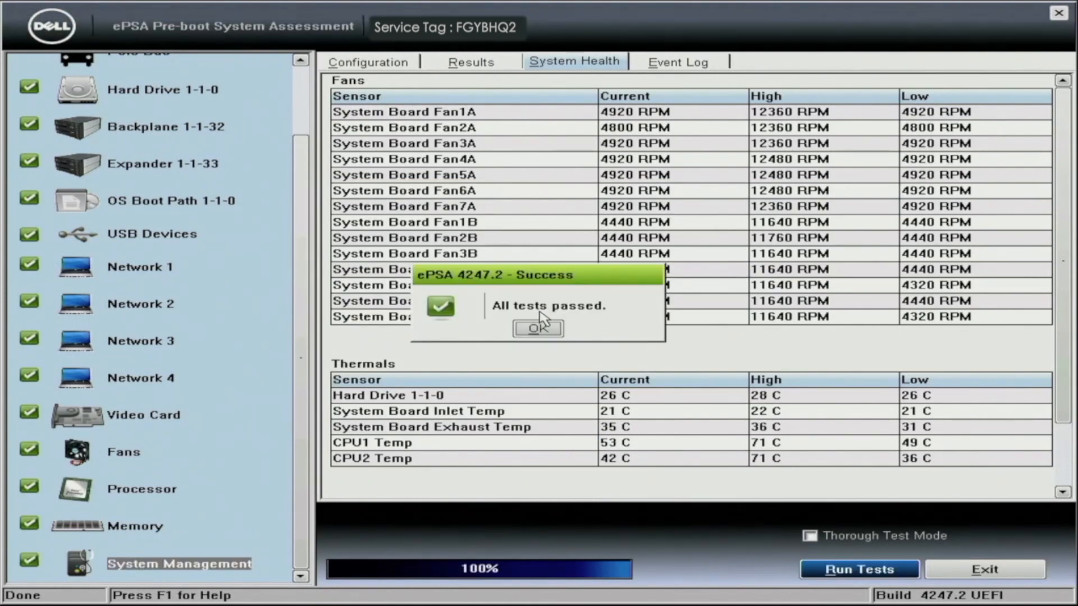
click(538, 328)
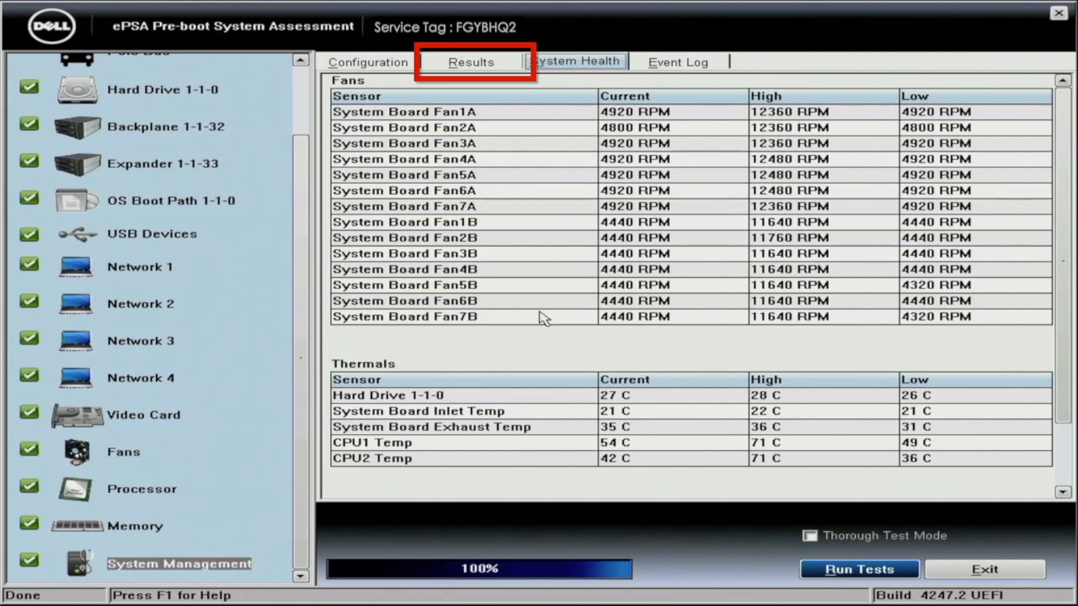
click(471, 62)
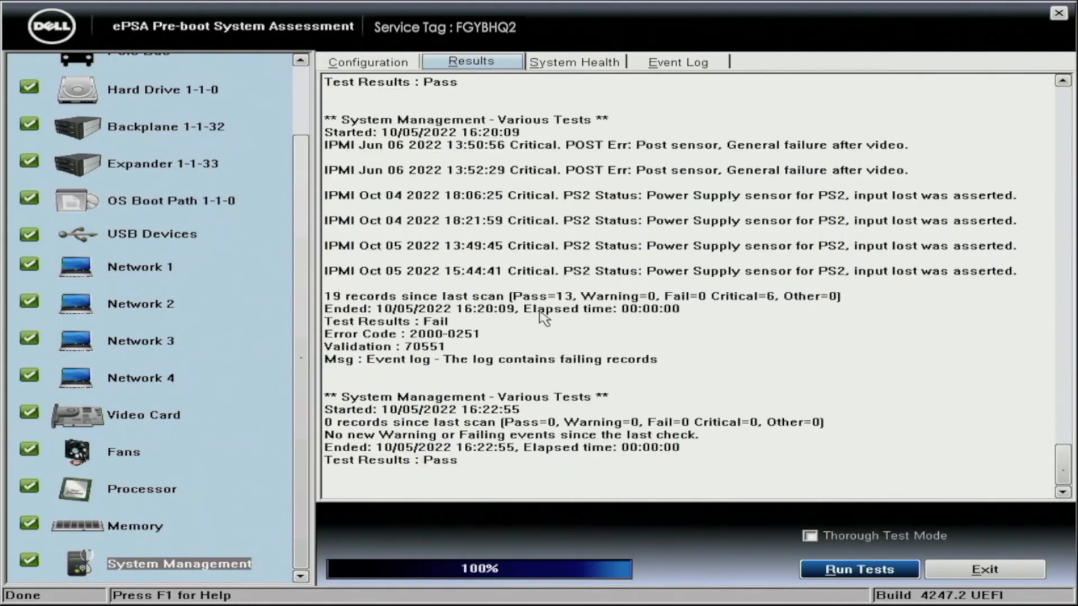
scroll(up, 3)
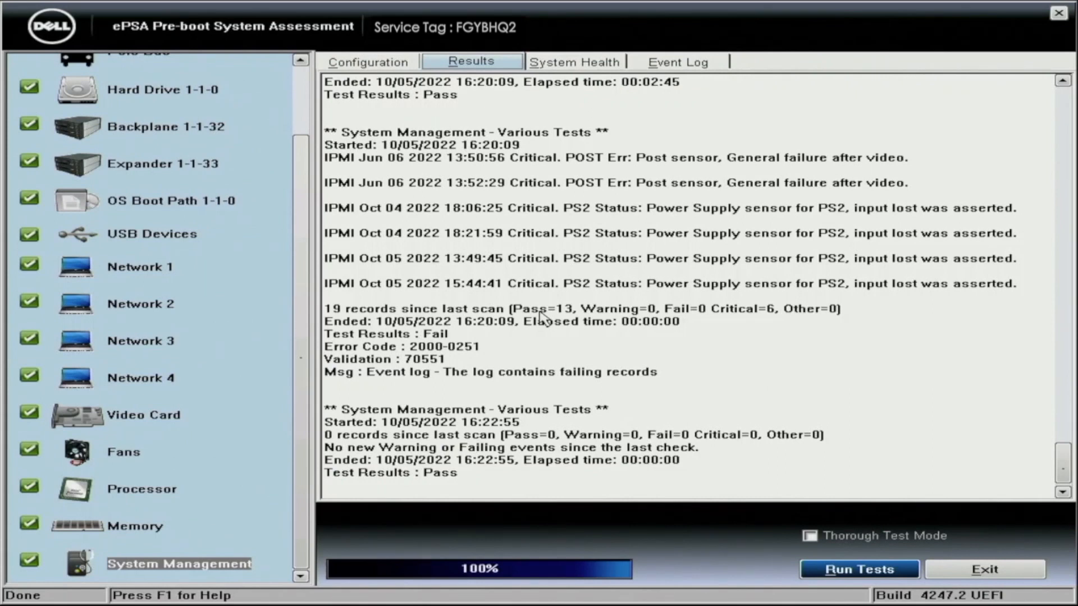
- Review the System Health, Configuration and Event Log tabs, ending on the Results log
click(575, 61)
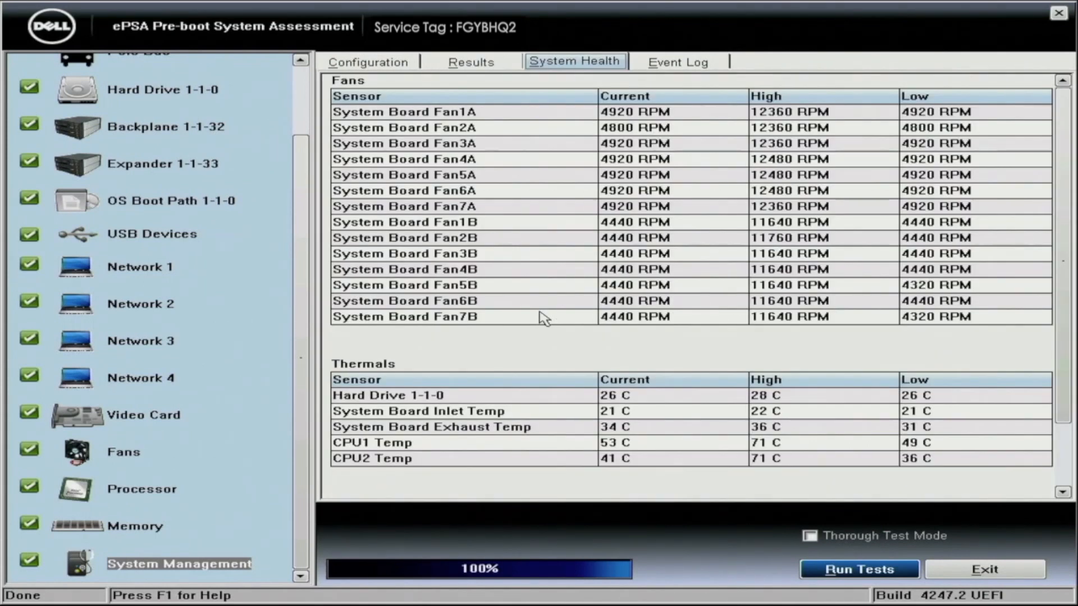
click(368, 62)
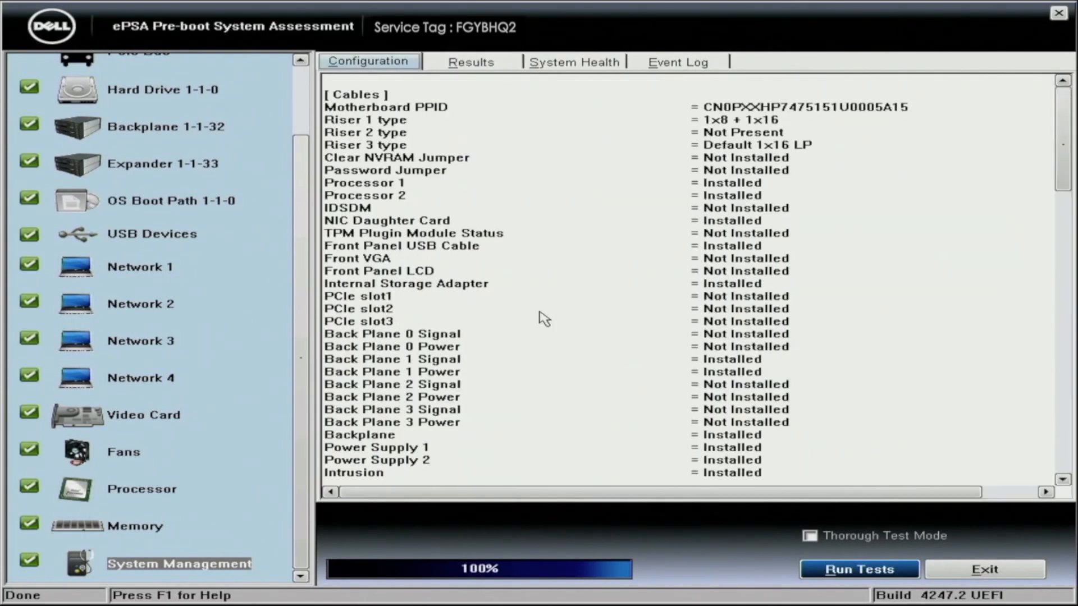
click(471, 62)
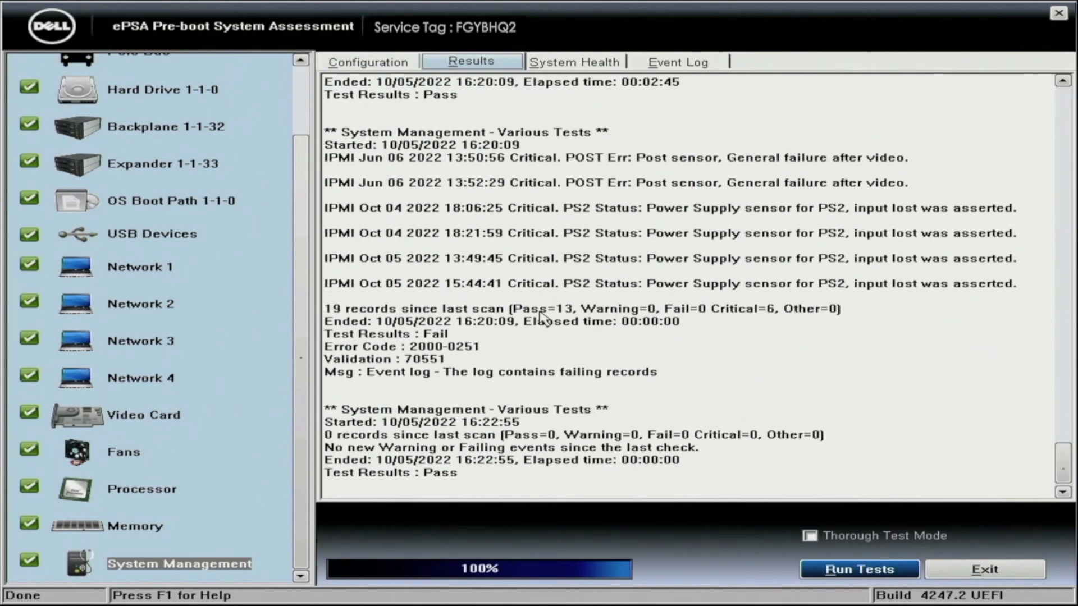
click(676, 62)
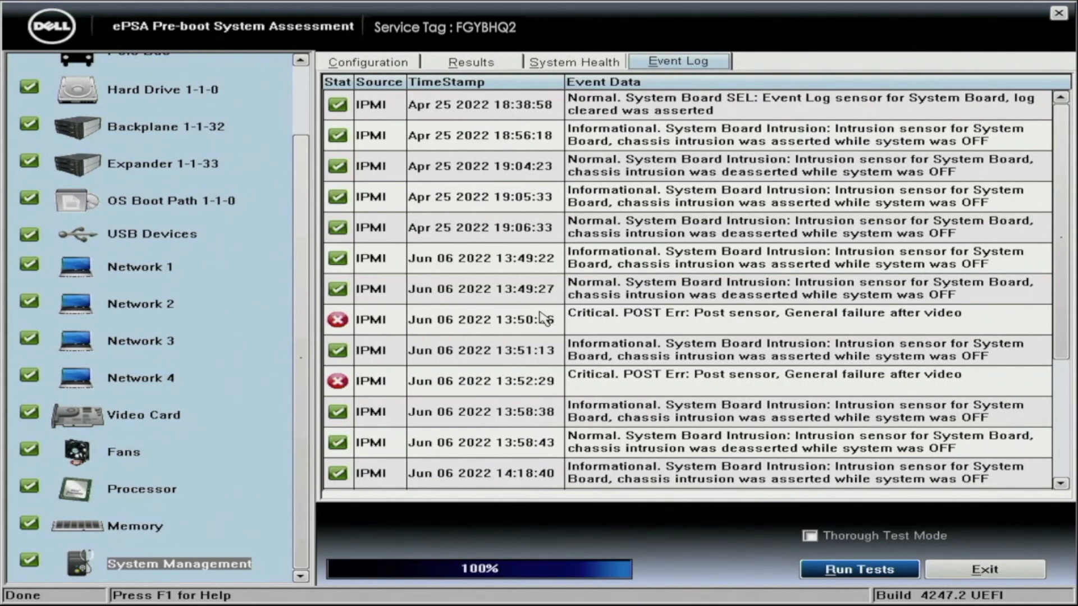
click(368, 62)
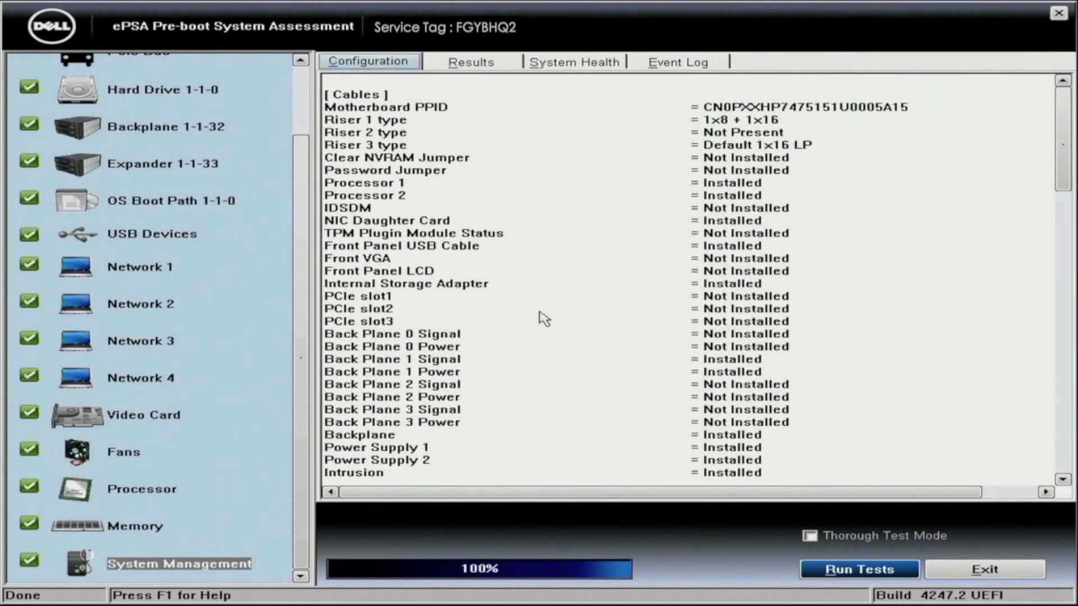
click(471, 61)
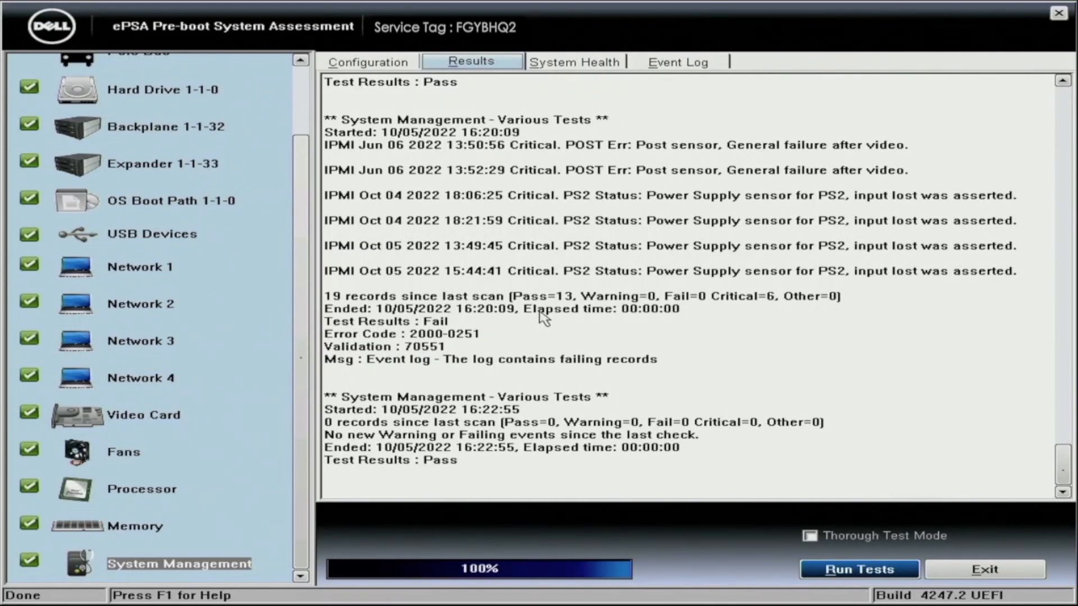
mouse_move(971, 479)
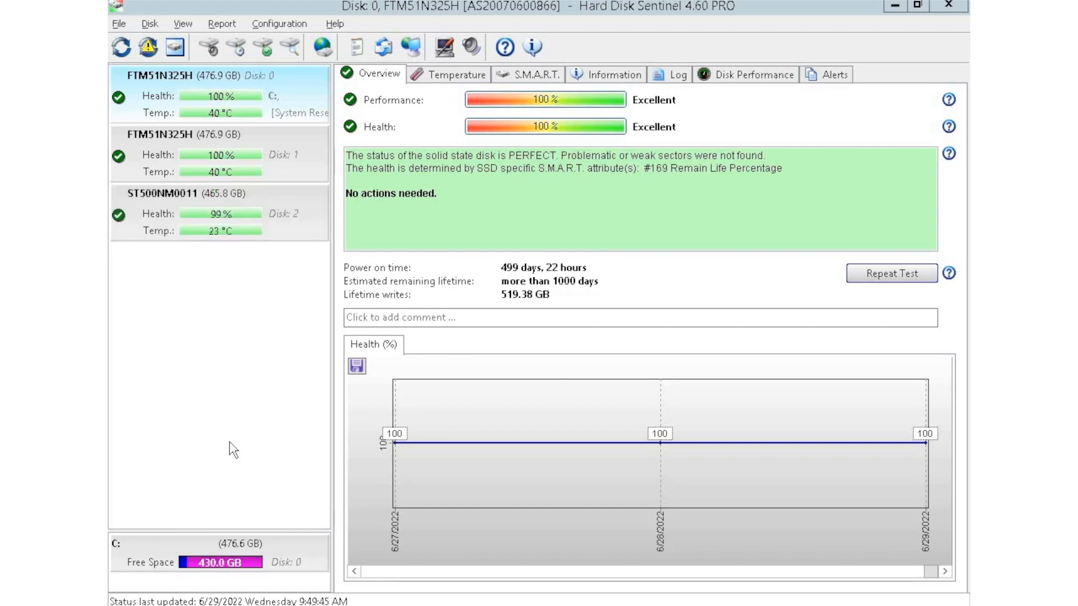
mouse_move(321, 241)
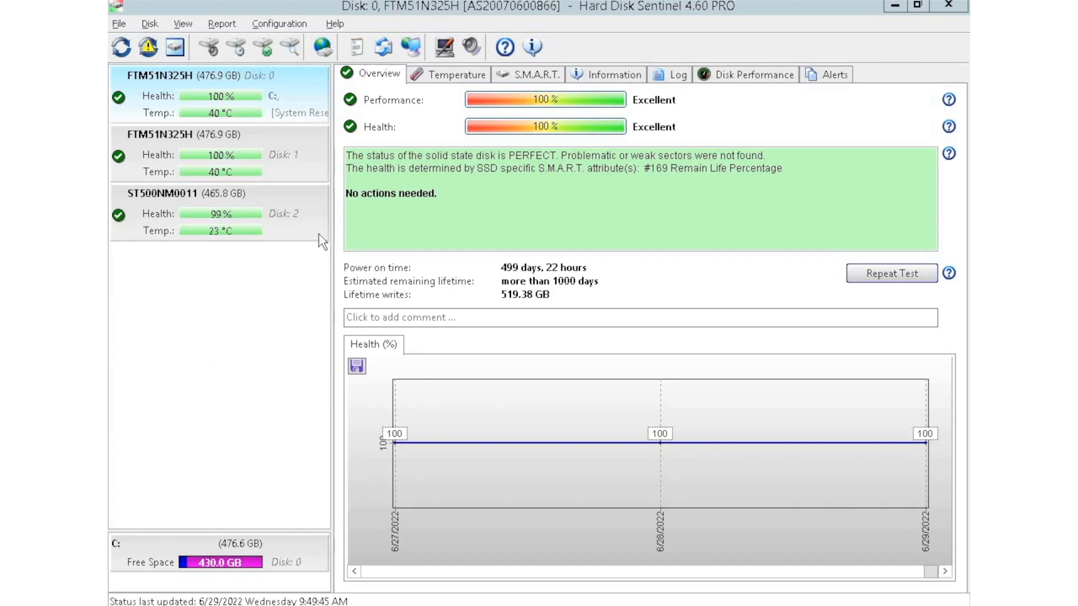
mouse_move(321, 228)
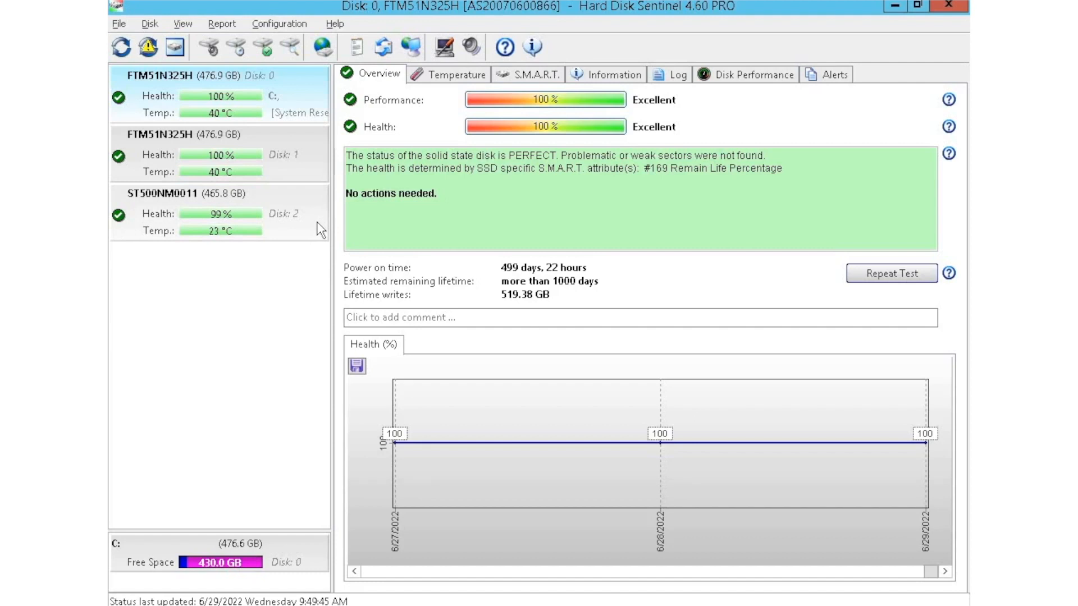
- Review Disk 2 (99% health, one bad sector) and Disk 3 (98% health, two bad sectors)
click(206, 194)
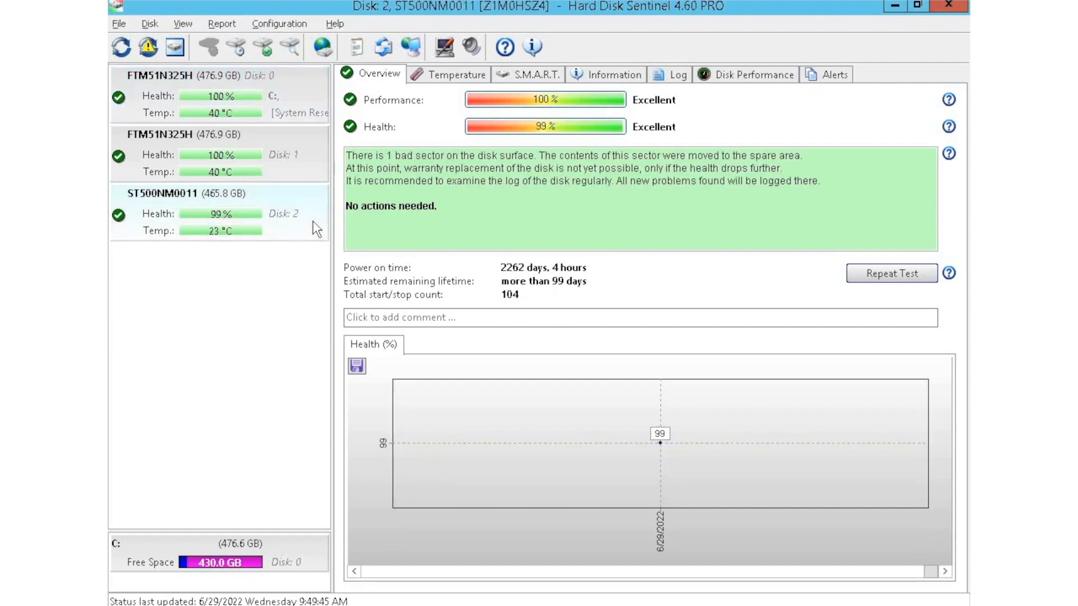
mouse_move(300, 219)
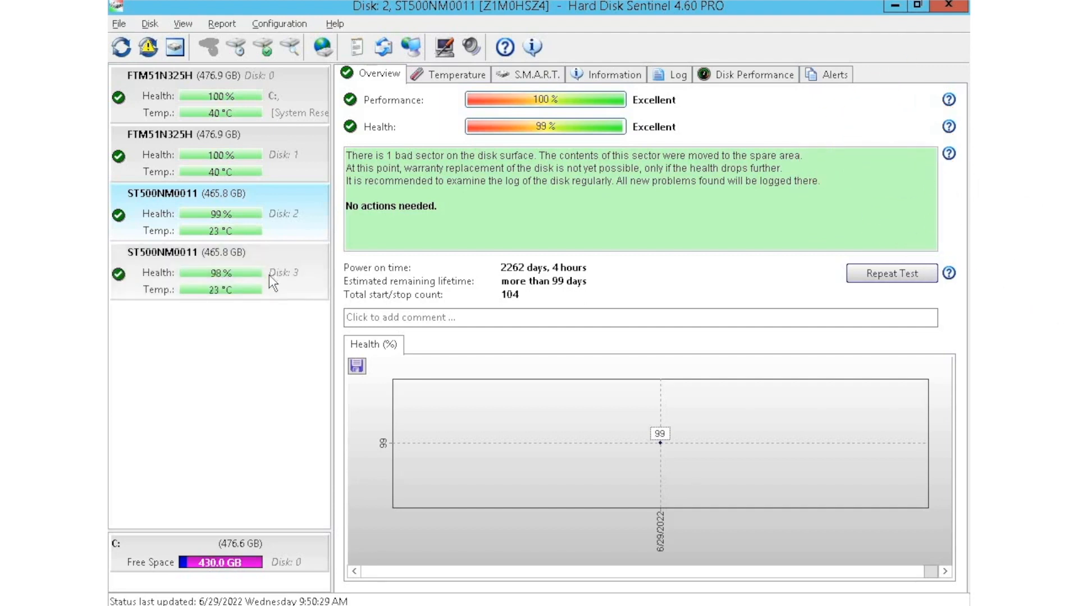
mouse_move(307, 304)
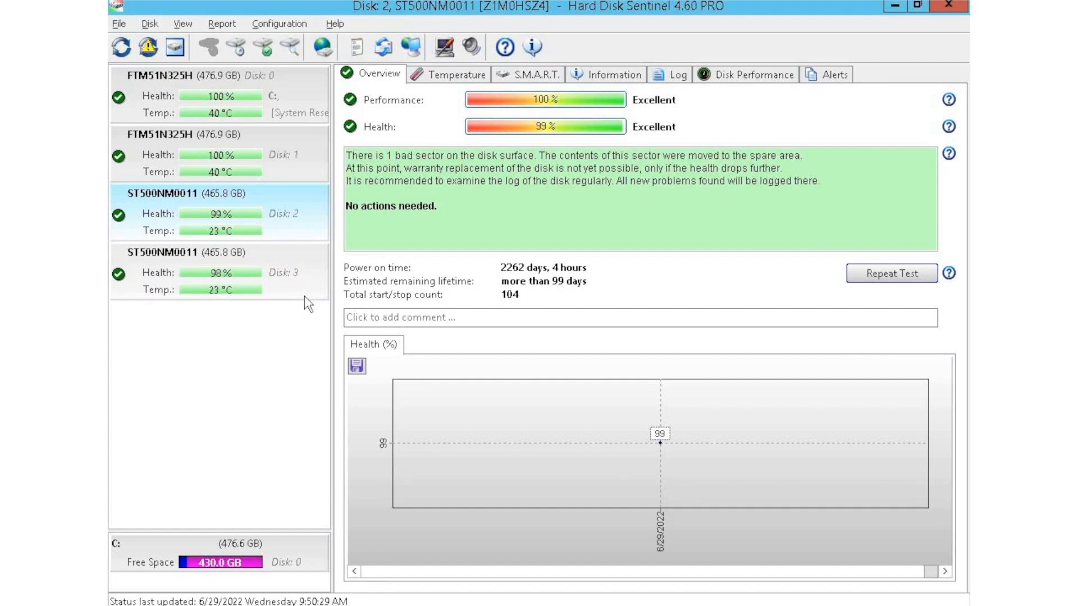
click(206, 270)
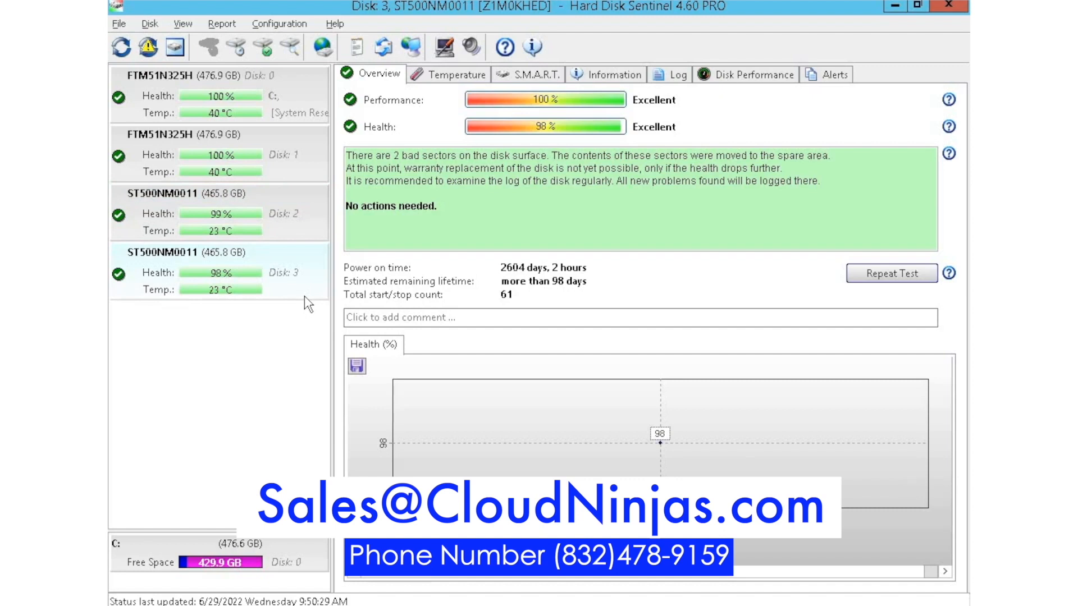
mouse_move(317, 233)
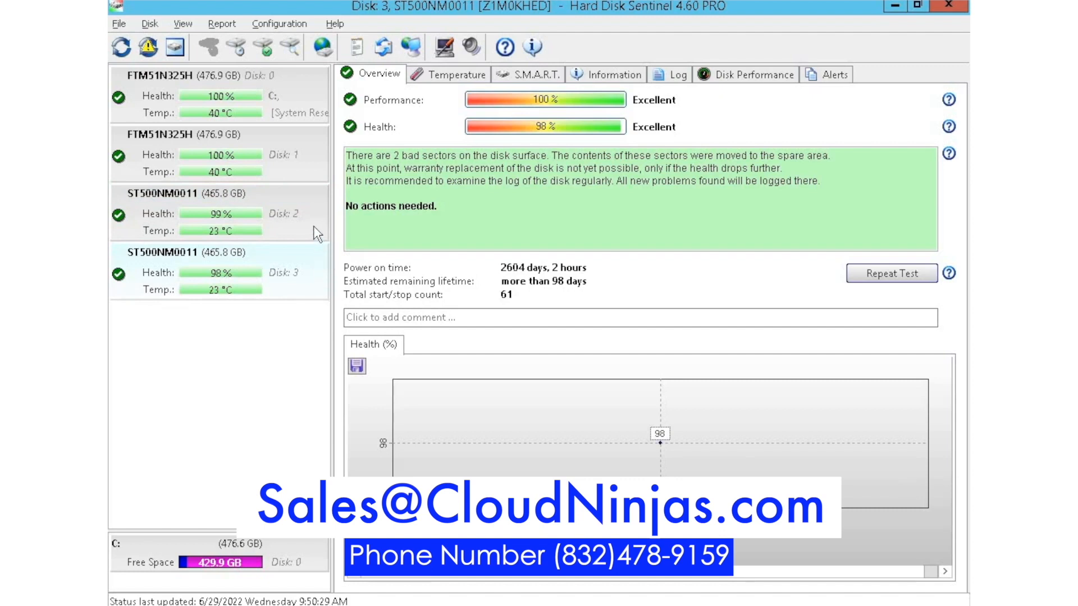